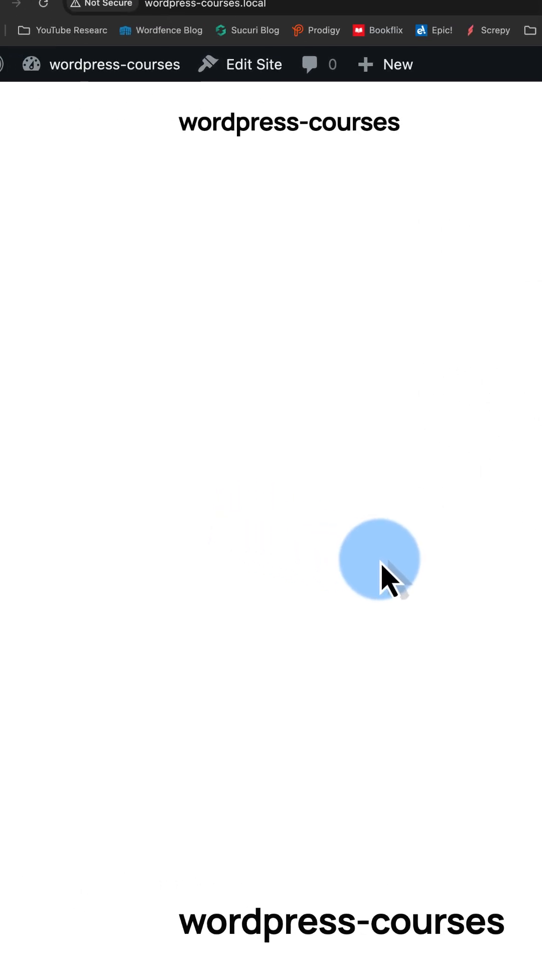
Search Add Plugin for 'masteriyo' to find and install Masteriyo LMS
{"action": "left_click", "coordinate": [114, 64]}
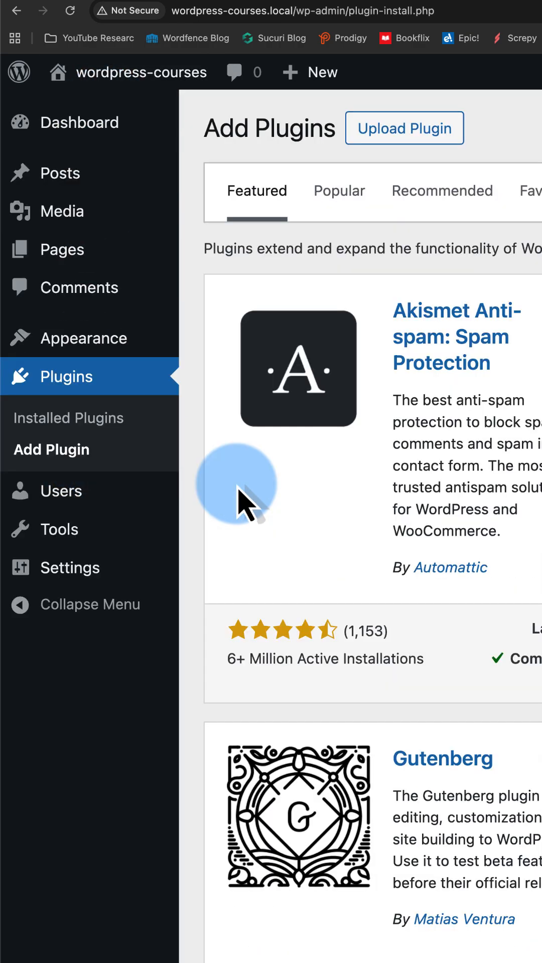
{"action": "type", "text": "master"}
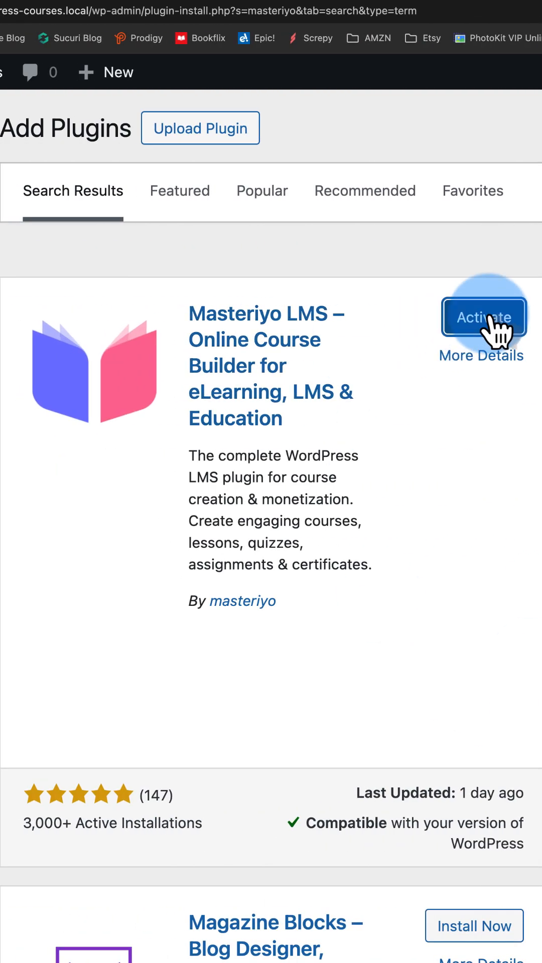
Activate Masteriyo LMS, choose the site type and enable PayPal payments in setup
{"action": "left_click", "coordinate": [483, 318]}
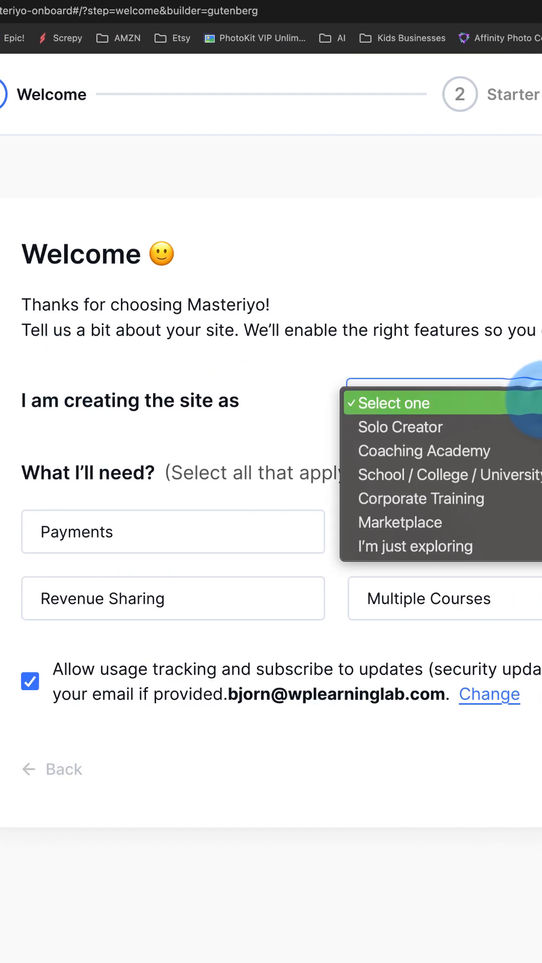
{"action": "left_click", "coordinate": [400, 426]}
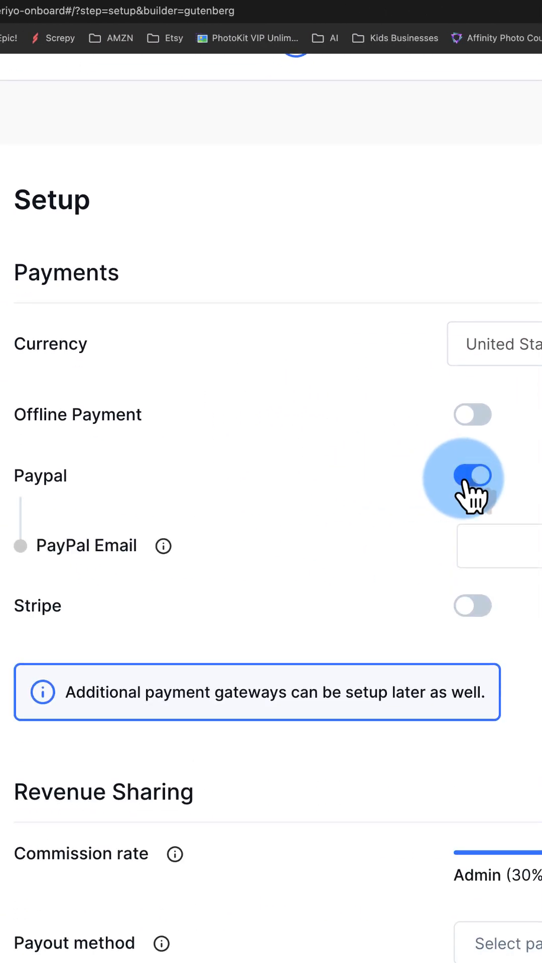
{"action": "left_click", "coordinate": [473, 475]}
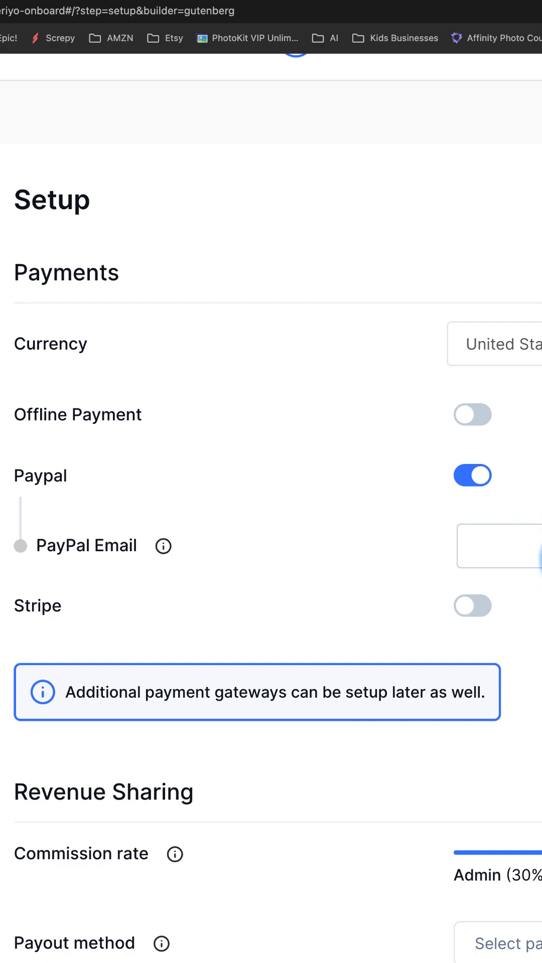
{"action": "scroll", "scroll_direction": "down", "scroll_amount": 3}
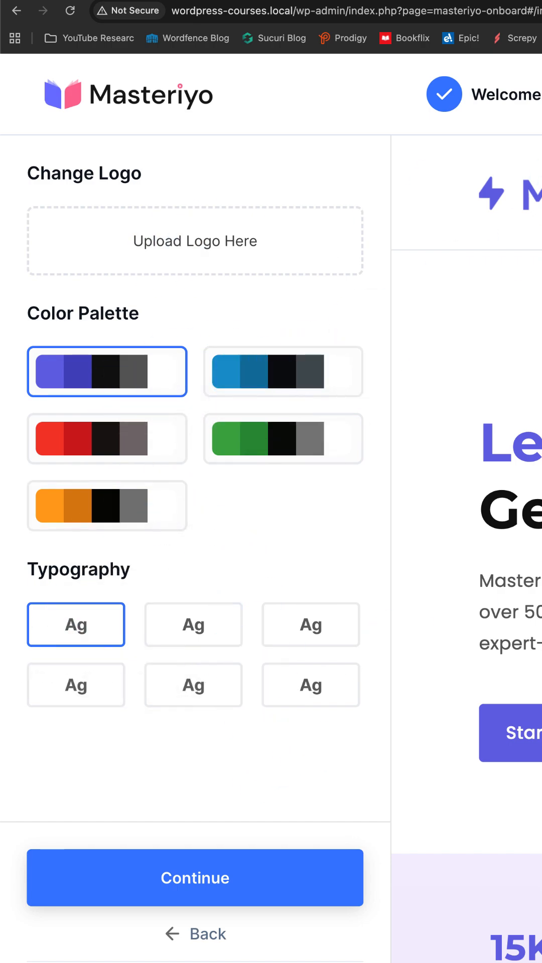
Keep the default palette and typography, then import the Grid Modern starter template over current settings
{"action": "left_click", "coordinate": [194, 877]}
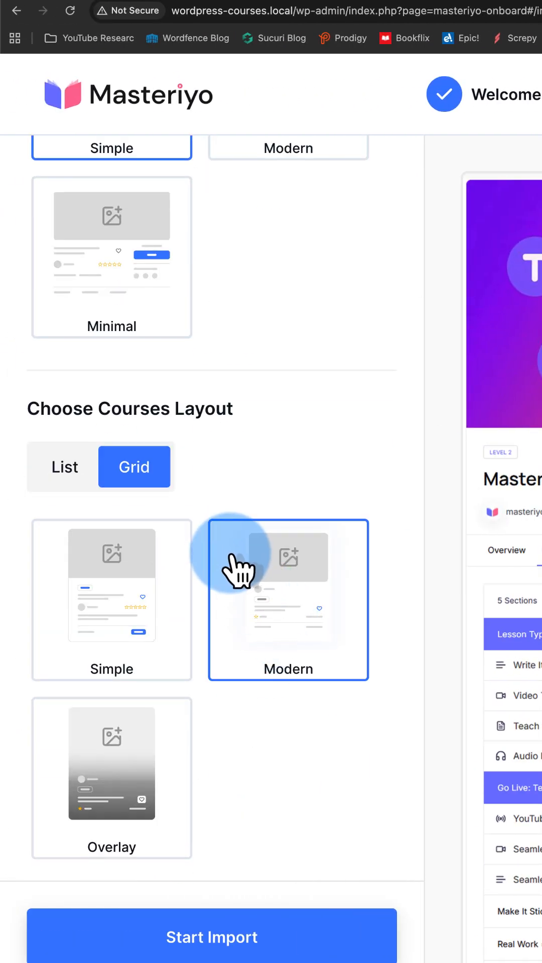
{"action": "left_click", "coordinate": [211, 938]}
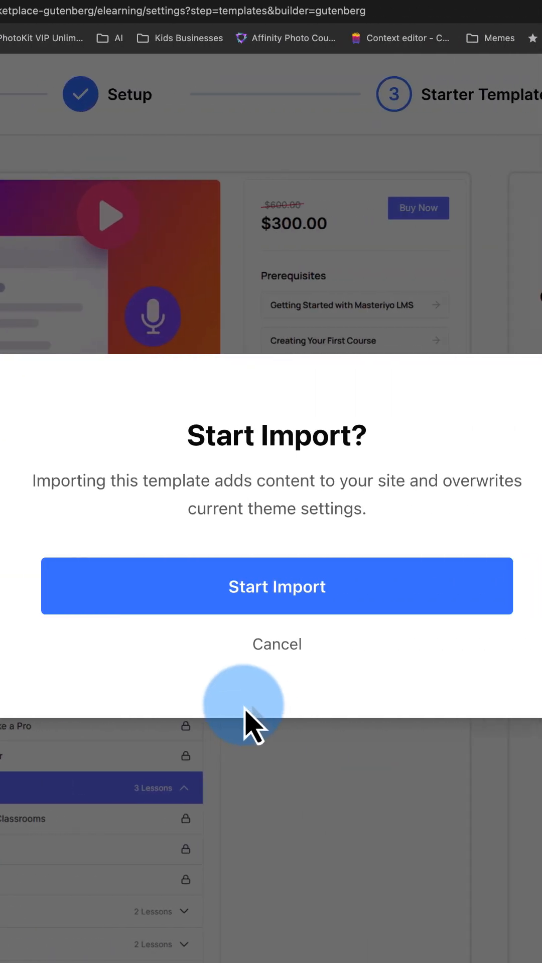
{"action": "left_click", "coordinate": [276, 586]}
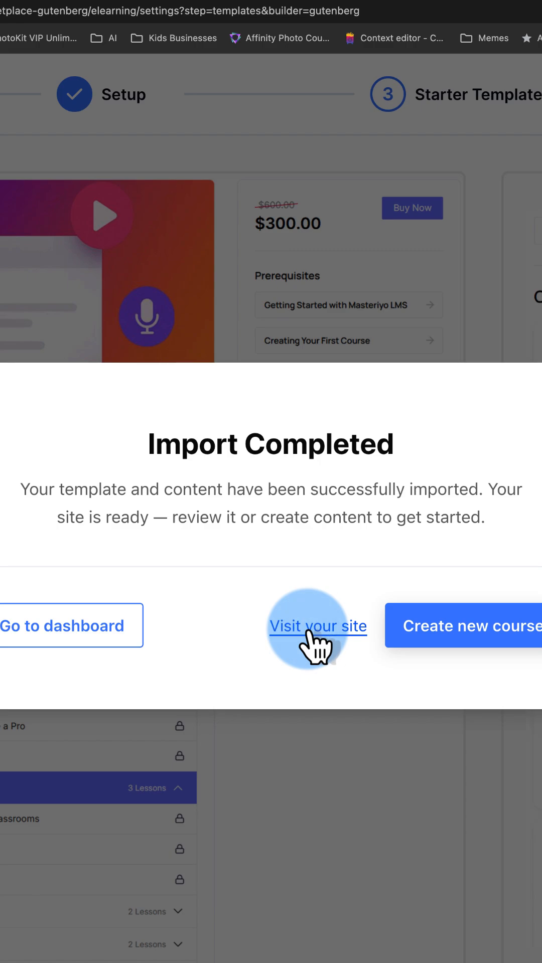
Visit the live site and scroll the homepage down through Featured Courses
{"action": "left_click", "coordinate": [316, 625]}
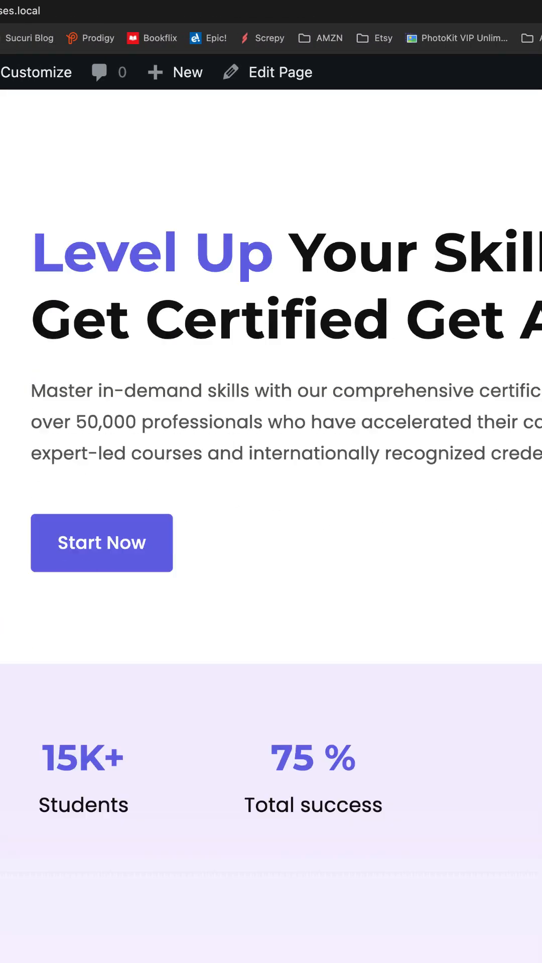
{"action": "scroll", "scroll_direction": "down", "scroll_amount": 3}
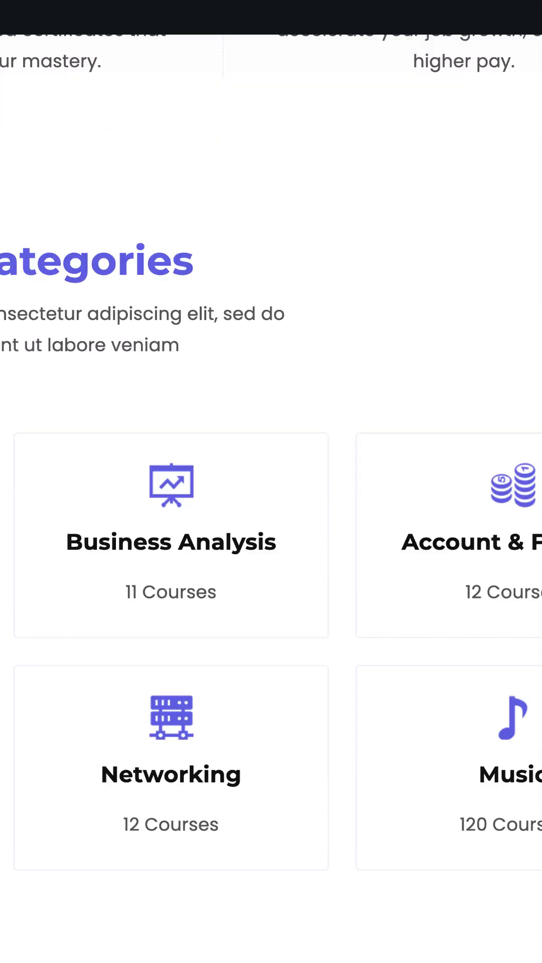
{"action": "scroll", "scroll_direction": "down", "scroll_amount": 3}
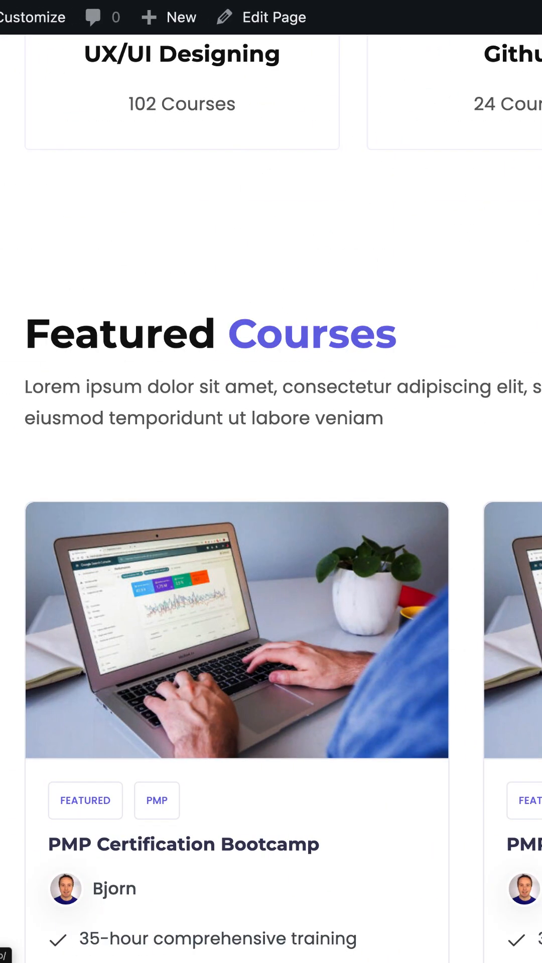
{"action": "scroll", "scroll_direction": "down", "scroll_amount": 3}
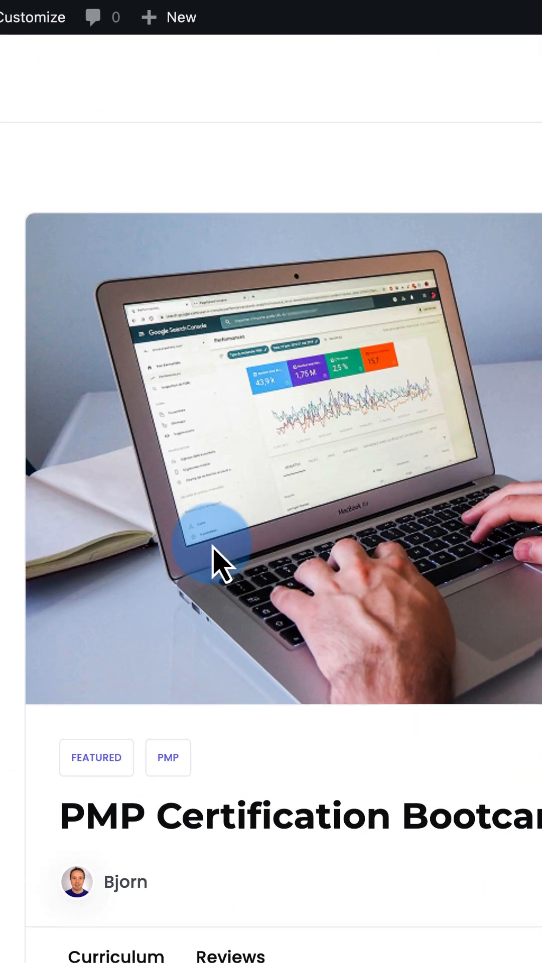
{"action": "scroll", "scroll_direction": "down", "scroll_amount": 3}
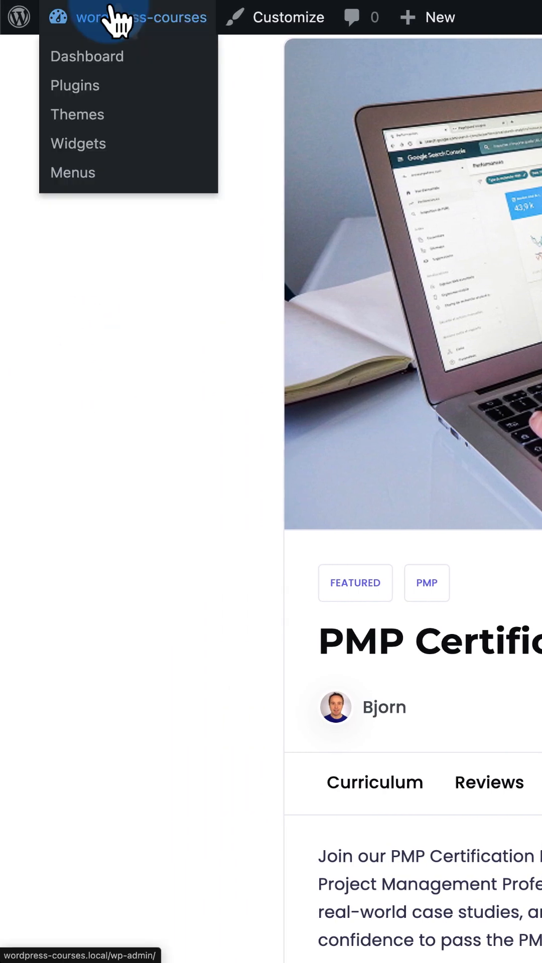
Select all ten demo courses in All Courses and move them to the trash
{"action": "left_click", "coordinate": [87, 56]}
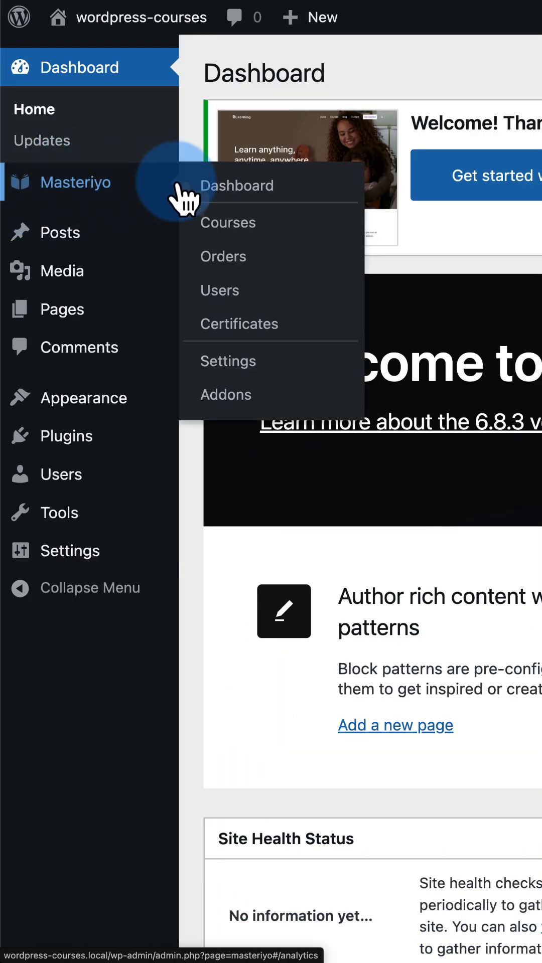
{"action": "left_click", "coordinate": [227, 222]}
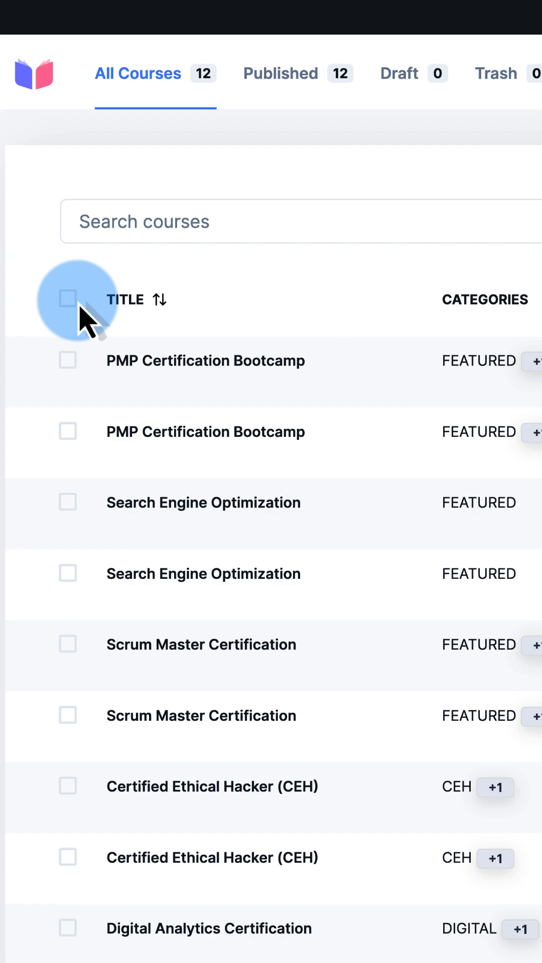
{"action": "left_click", "coordinate": [68, 299]}
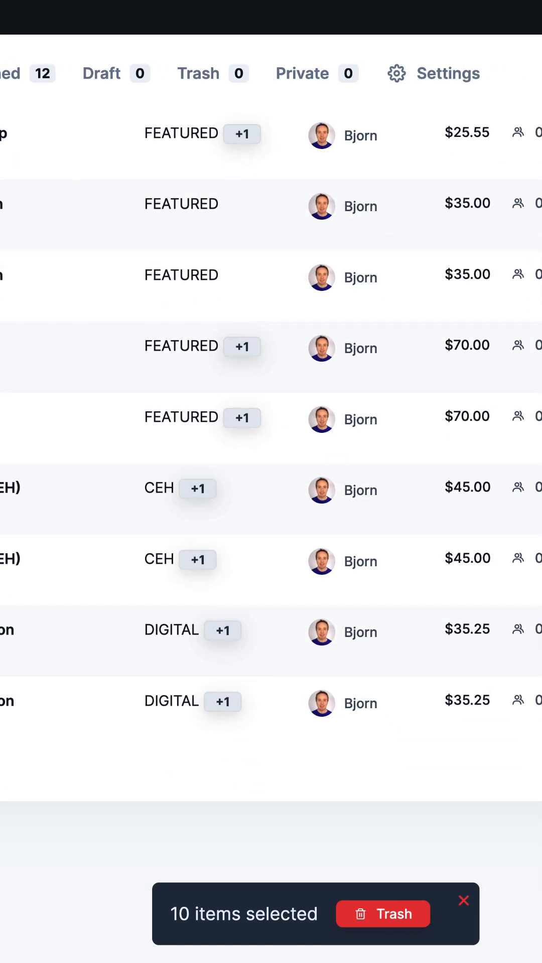
{"action": "left_click", "coordinate": [382, 913]}
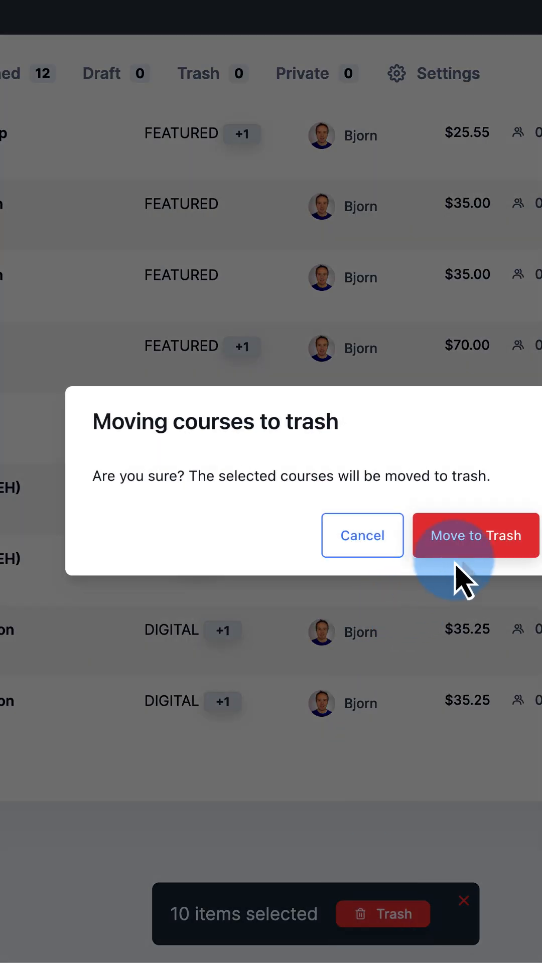
{"action": "left_click", "coordinate": [476, 535]}
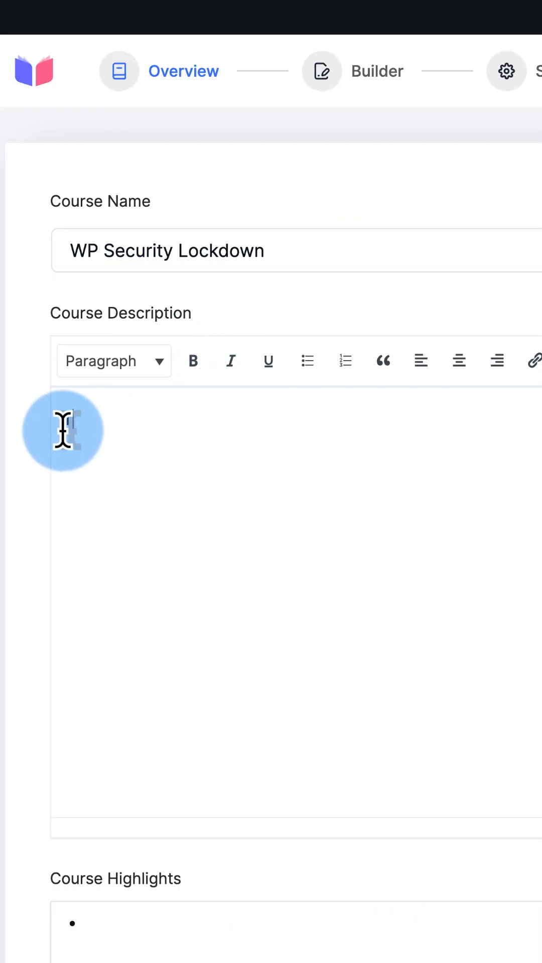
Scroll the course form, opening and then closing the new category form
{"action": "scroll", "scroll_direction": "down", "scroll_amount": 3}
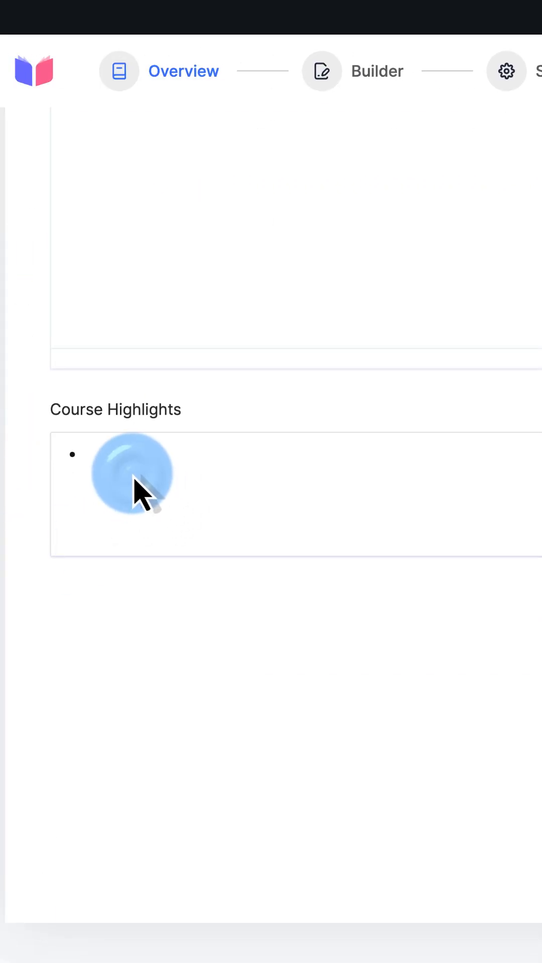
{"action": "left_click", "coordinate": [129, 473]}
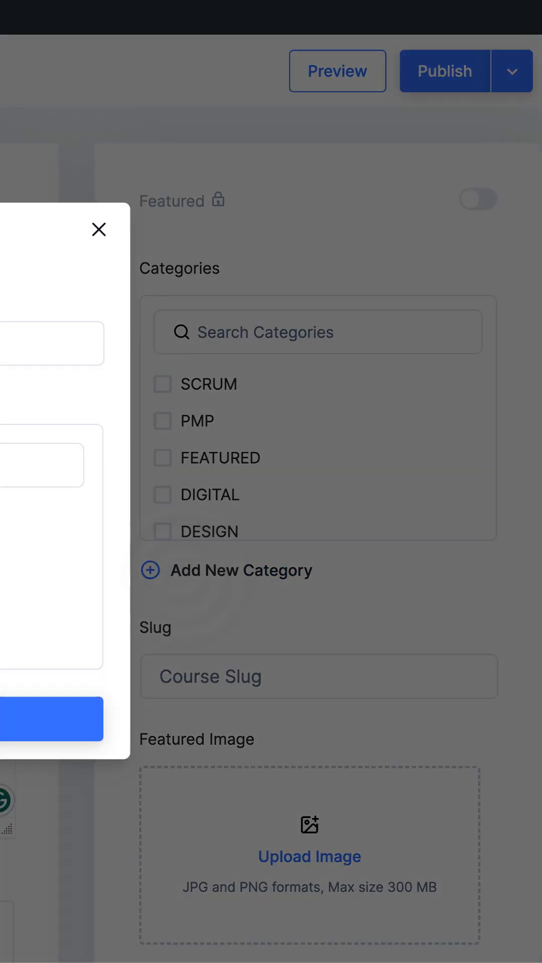
{"action": "left_click", "coordinate": [52, 719]}
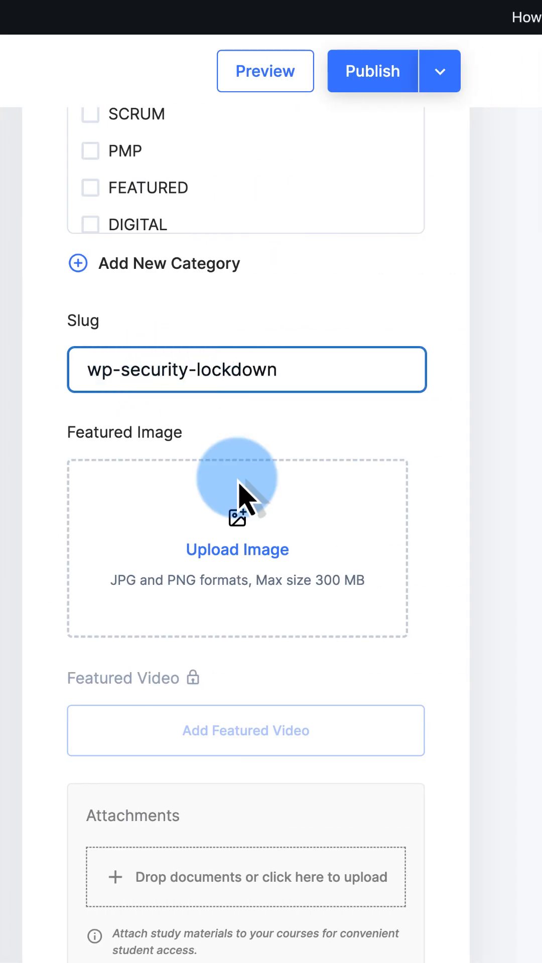
Set wp-security-lockdown-main-image.png from the Media Library as the course's featured image
{"action": "left_click", "coordinate": [236, 547]}
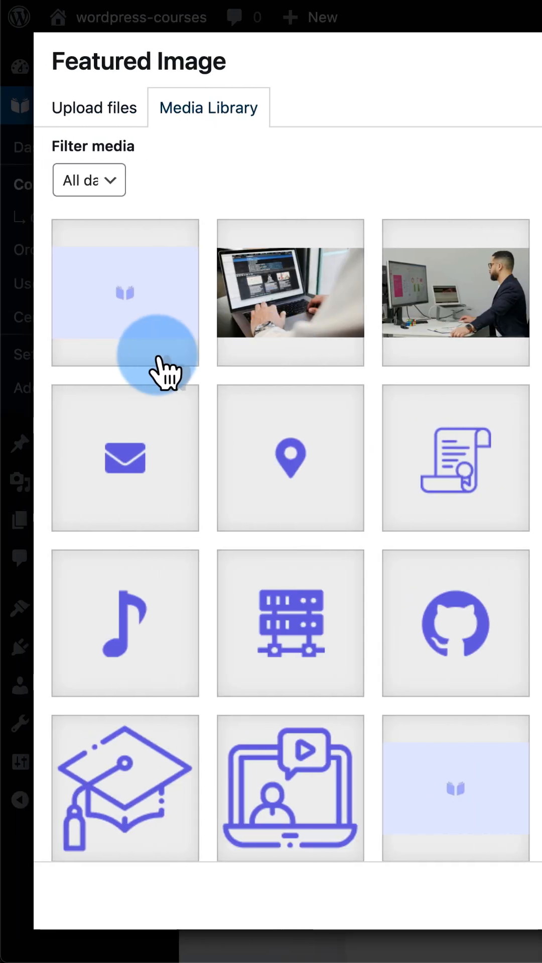
{"action": "left_click", "coordinate": [125, 292]}
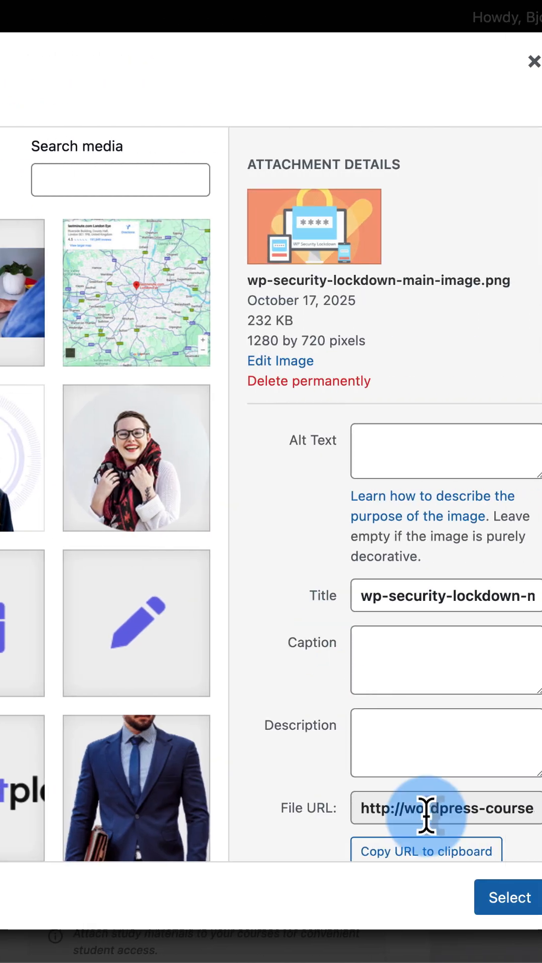
{"action": "left_click", "coordinate": [146, 71]}
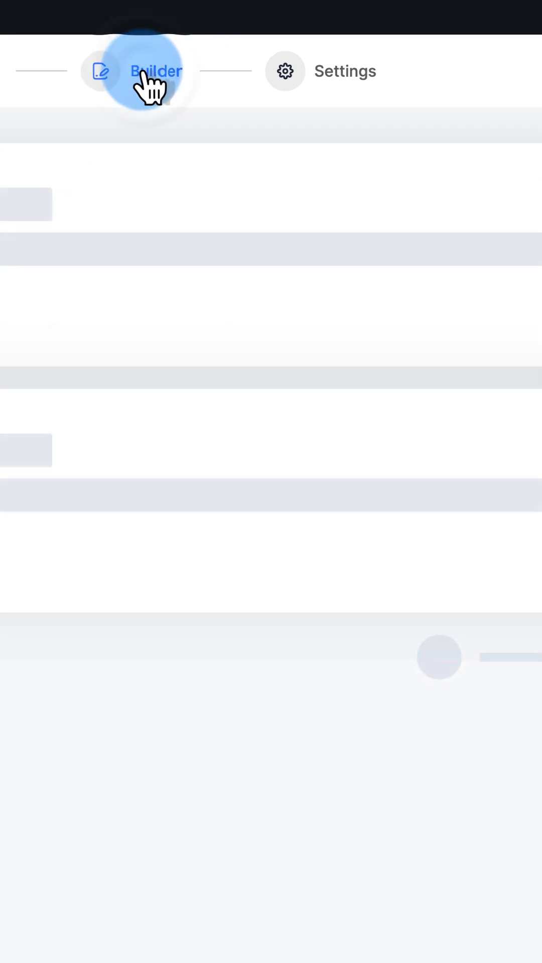
Add a Module 1 section holding Lesson #1 and bring up the content type chooser
{"action": "type", "text": "Mou"}
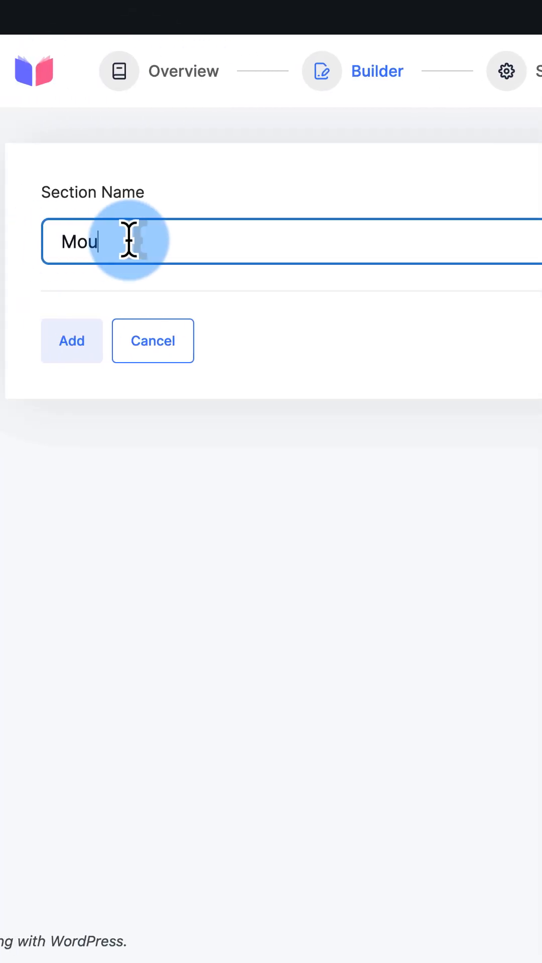
{"action": "left_click", "coordinate": [71, 340]}
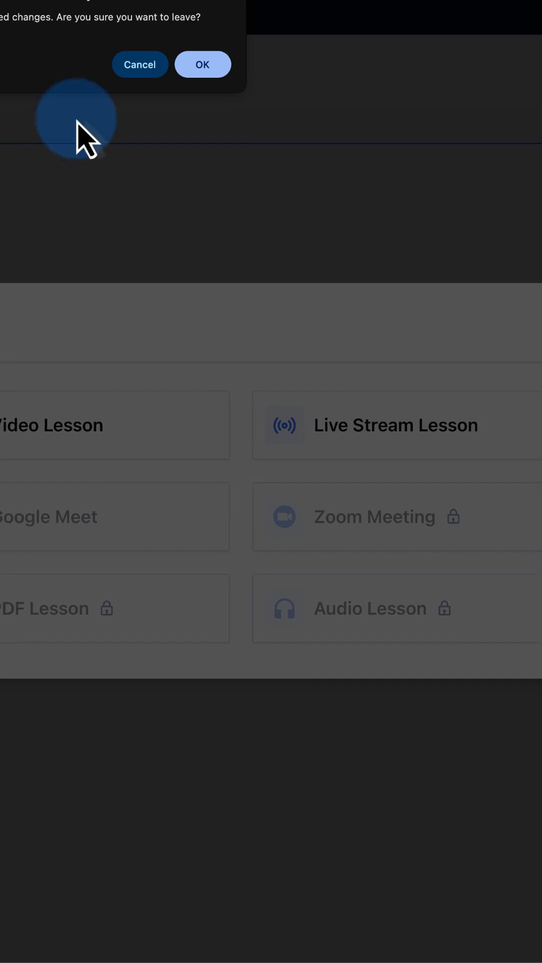
{"action": "left_click", "coordinate": [203, 64]}
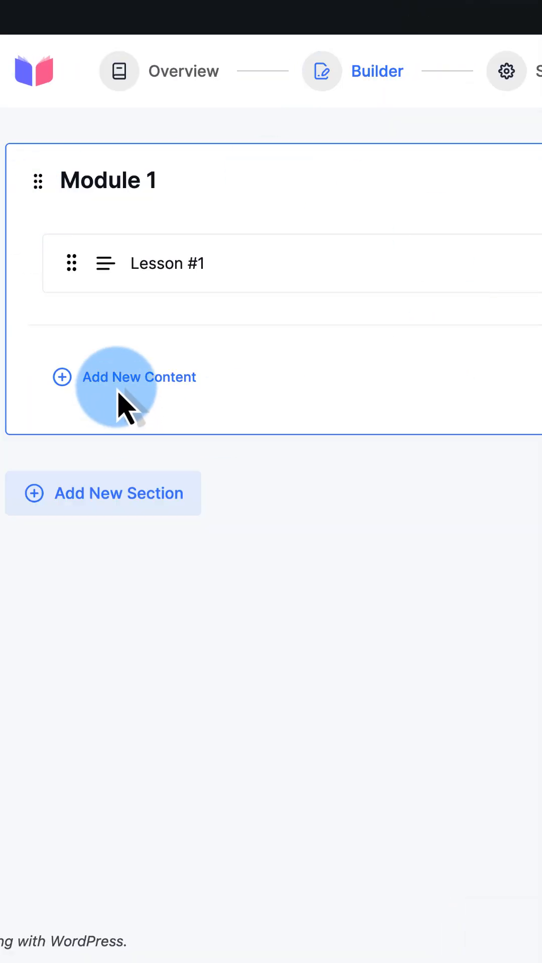
{"action": "left_click", "coordinate": [139, 377]}
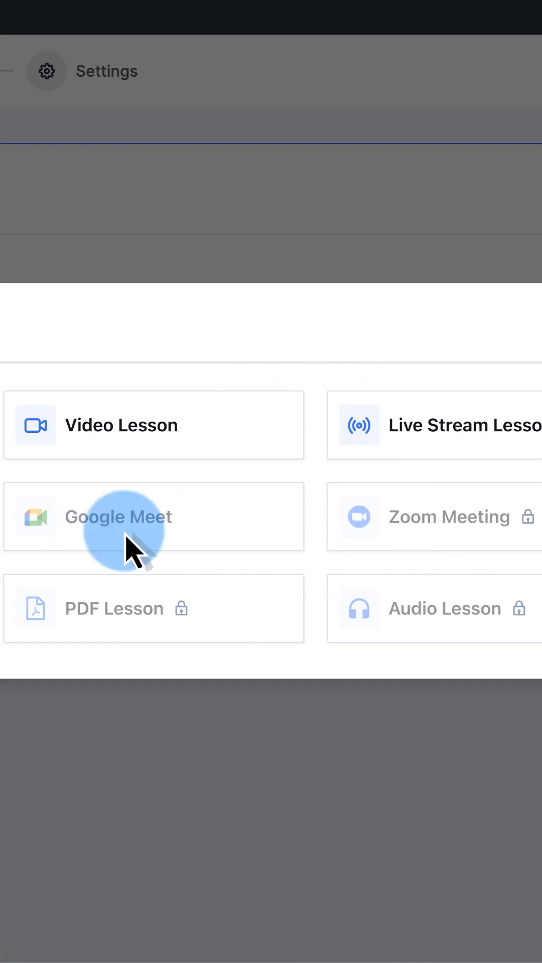
{"action": "mouse_move", "coordinate": [233, 621]}
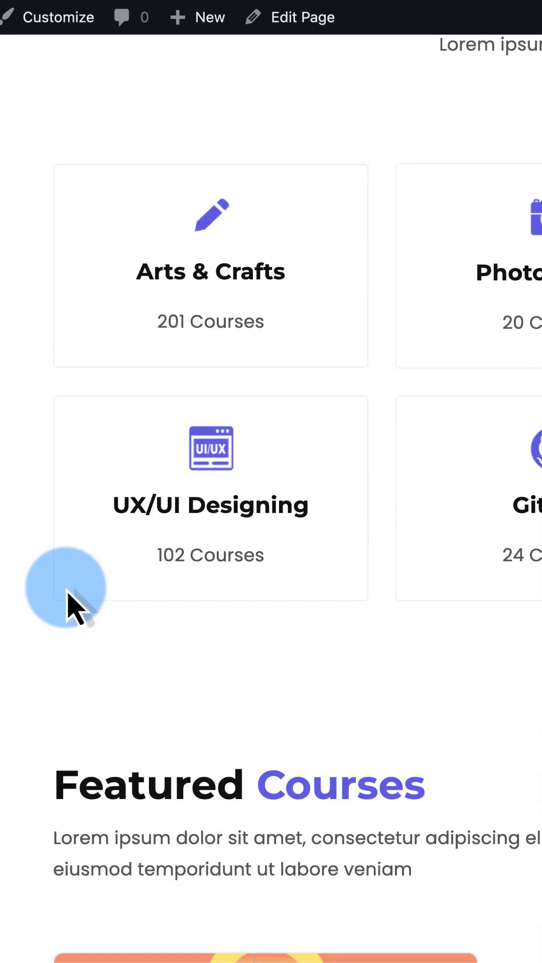
Scroll the live WP Security Lockdown page checking its image, WORDPRESS category, $97.00 price and highlights
{"action": "scroll", "scroll_direction": "down", "scroll_amount": 3}
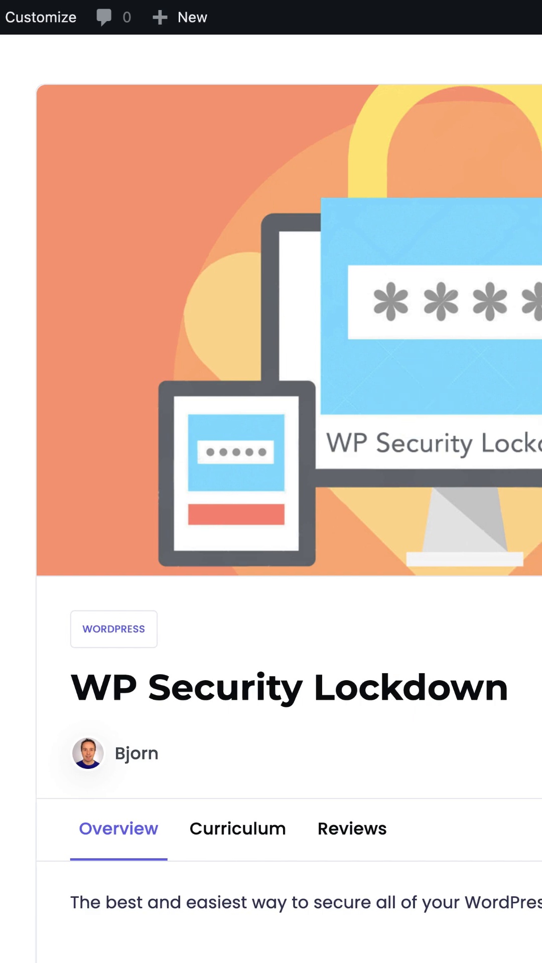
{"action": "scroll", "scroll_direction": "down", "scroll_amount": 3}
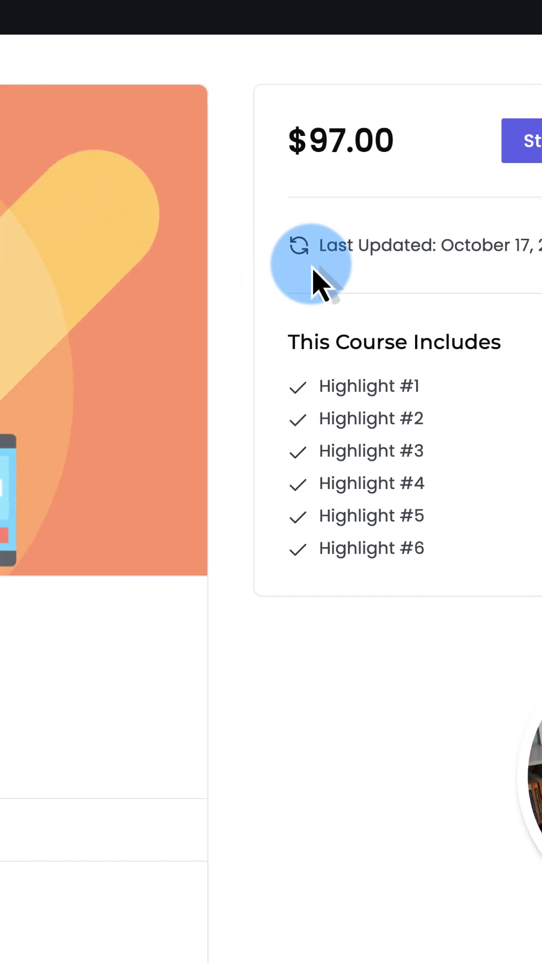
{"action": "scroll", "scroll_direction": "down", "scroll_amount": 3}
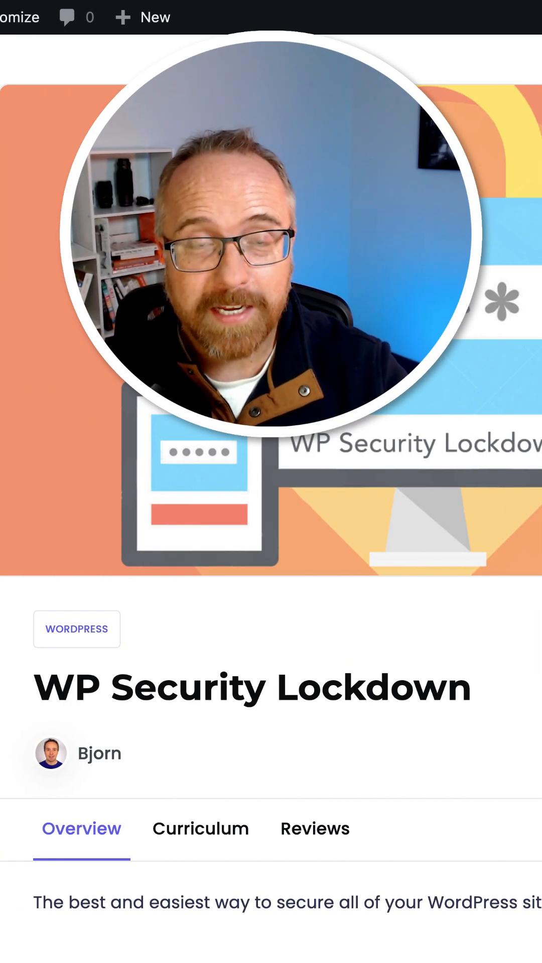